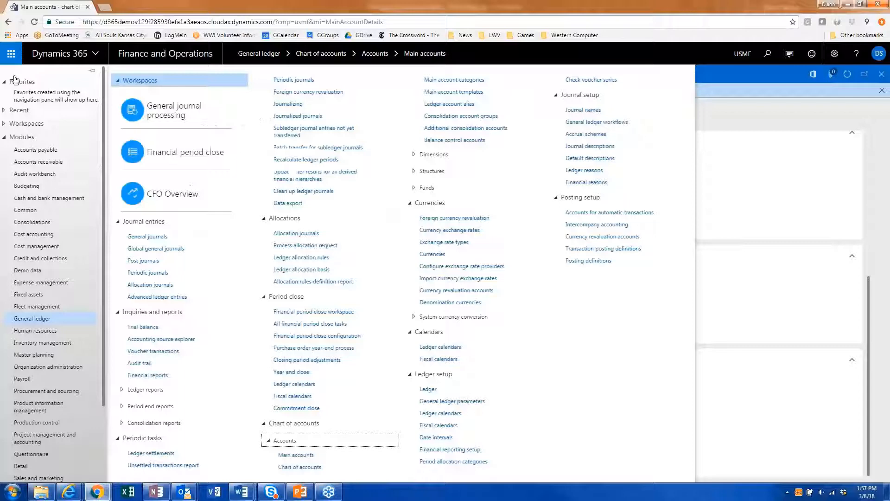
Show the Advert rule's destination lines: business units BU001–BU006 on account 601300 Advertising Expense.
{"action": "left_click", "coordinate": [295, 454]}
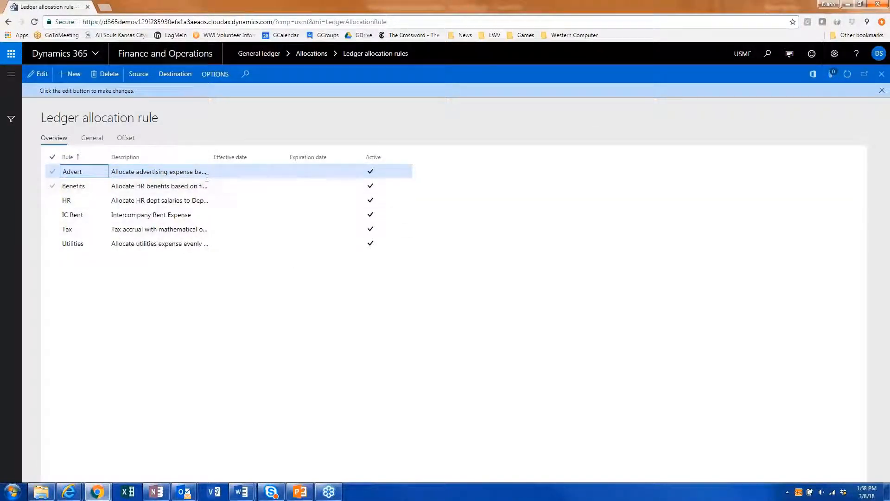
{"action": "mouse_move", "coordinate": [158, 172]}
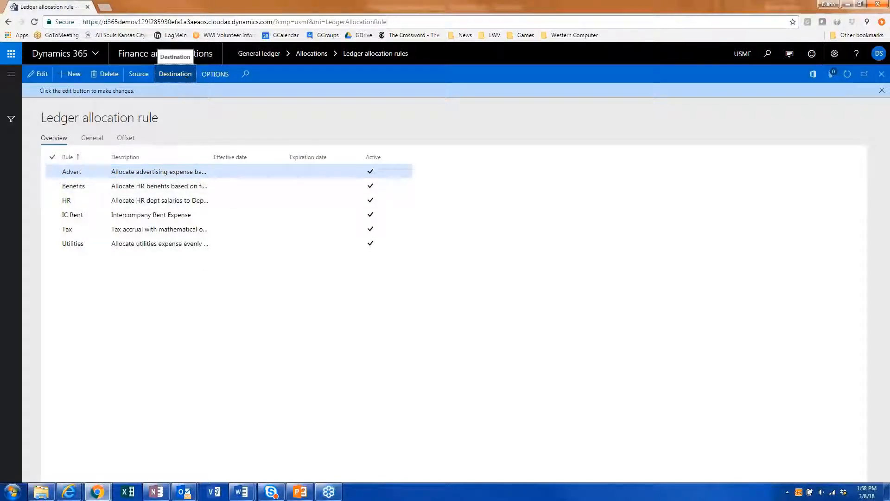
{"action": "left_click", "coordinate": [175, 74]}
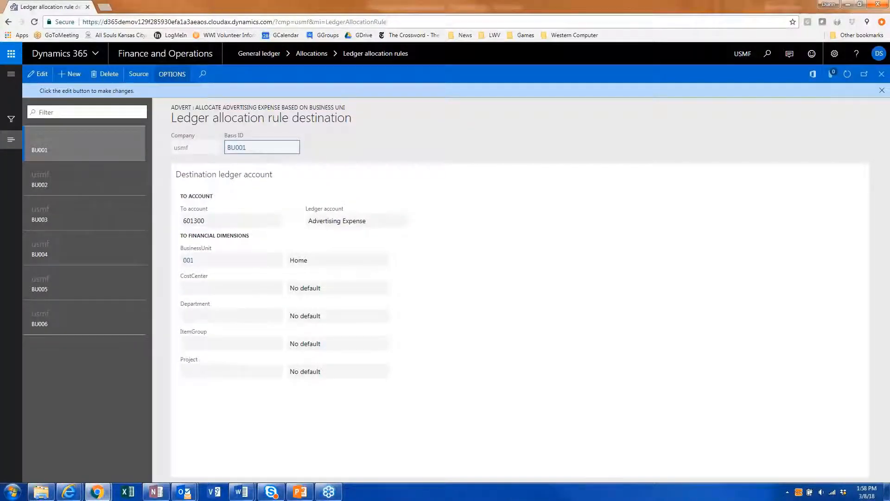